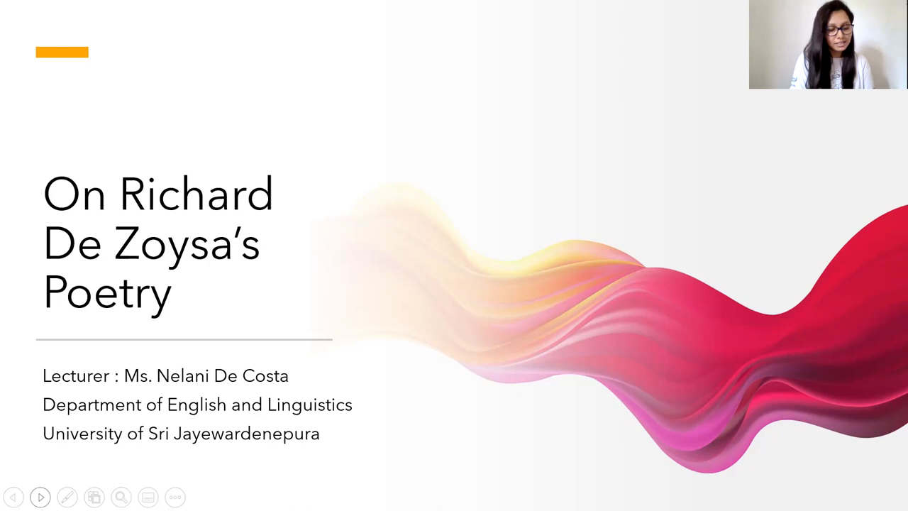
mouse_move(890, 147)
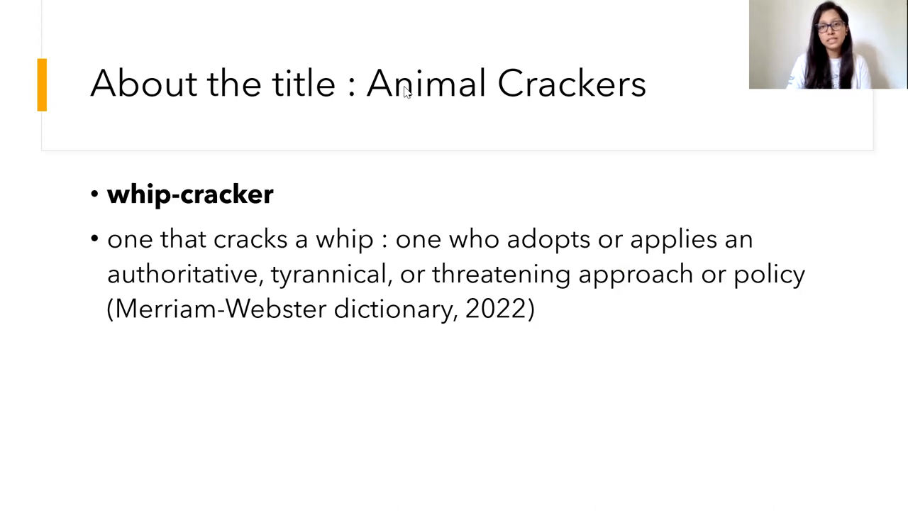
mouse_move(278, 189)
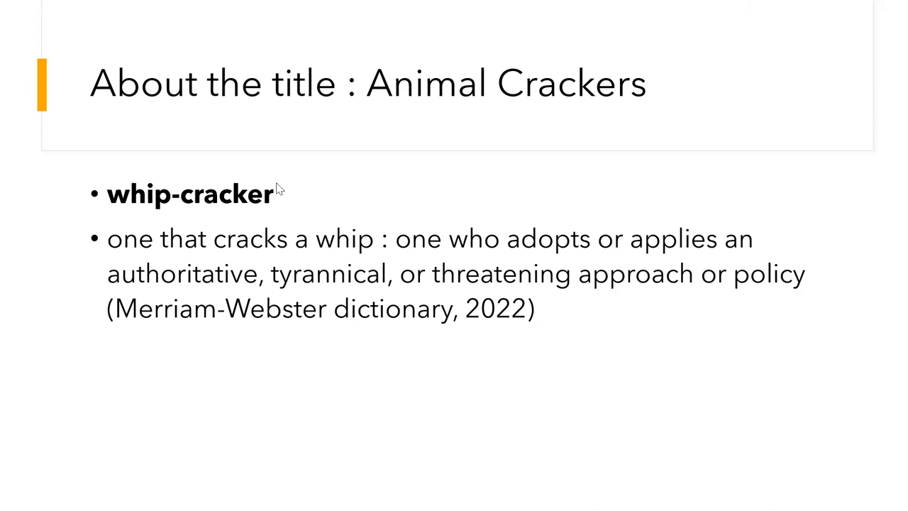
mouse_move(278, 188)
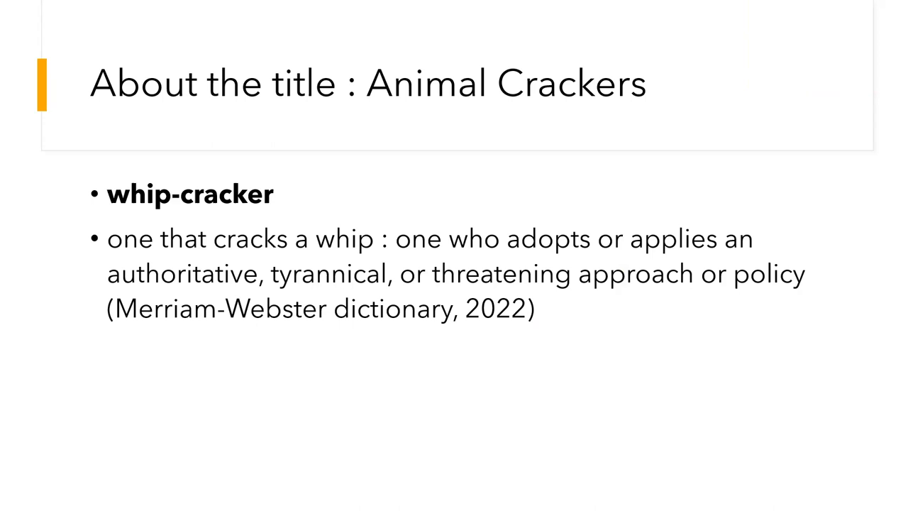
mouse_move(495, 97)
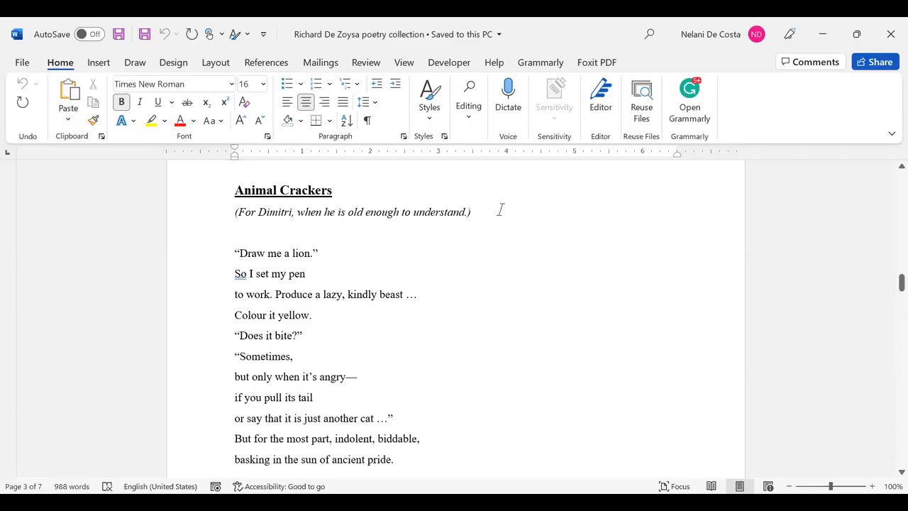
mouse_move(486, 213)
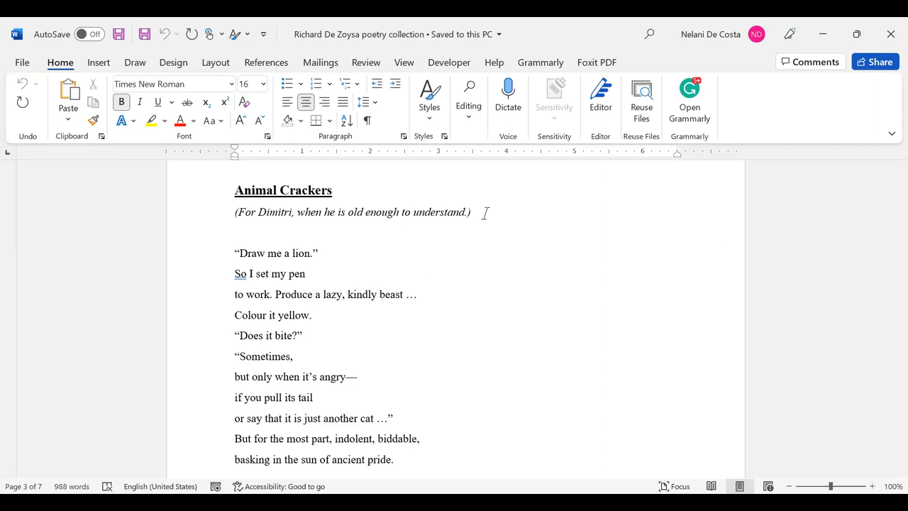
mouse_move(374, 306)
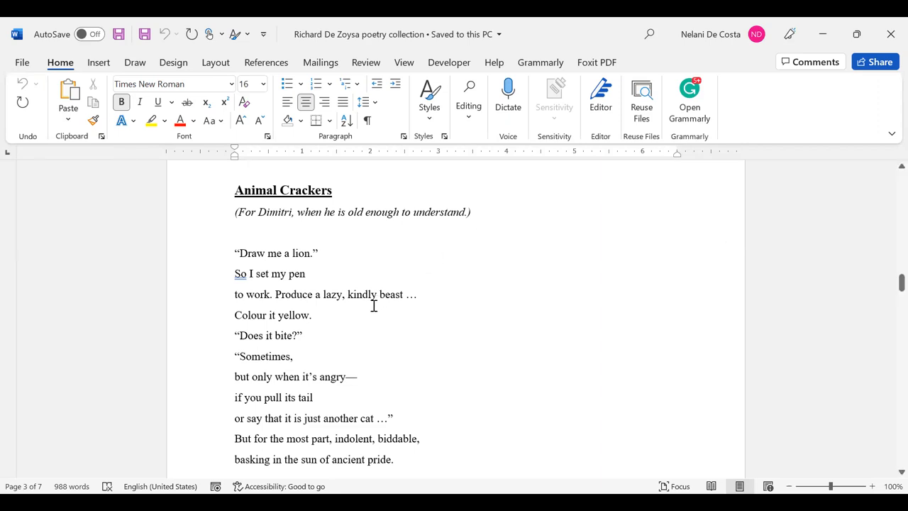
mouse_move(438, 105)
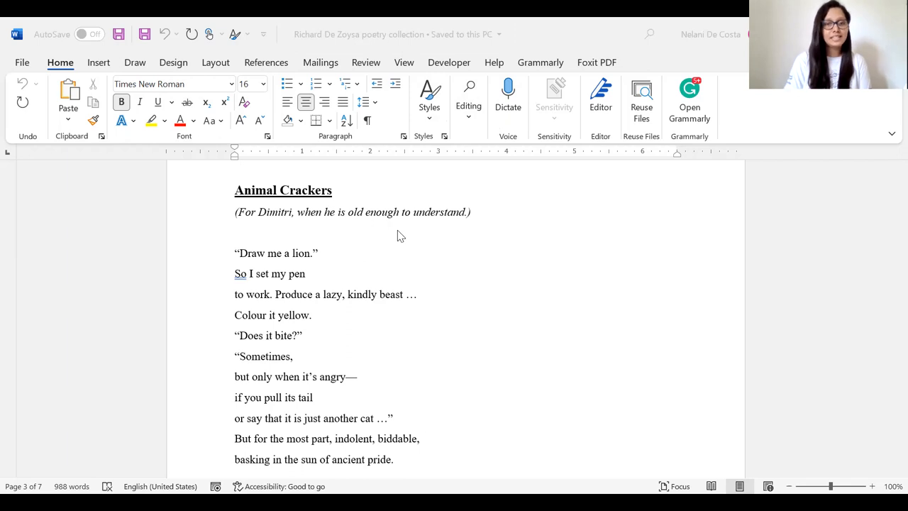
mouse_move(401, 263)
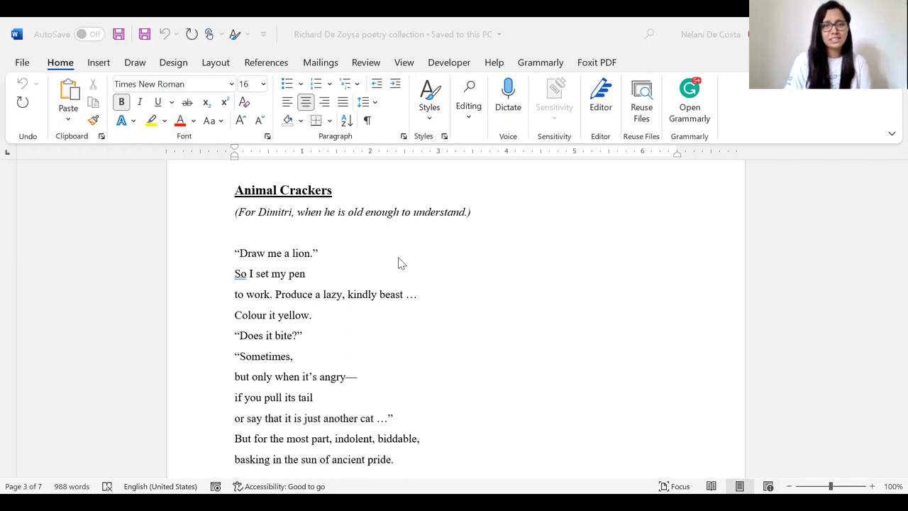
- Scroll down so the 'Draw me a lion' stanza fills the view
scroll("down", 3)
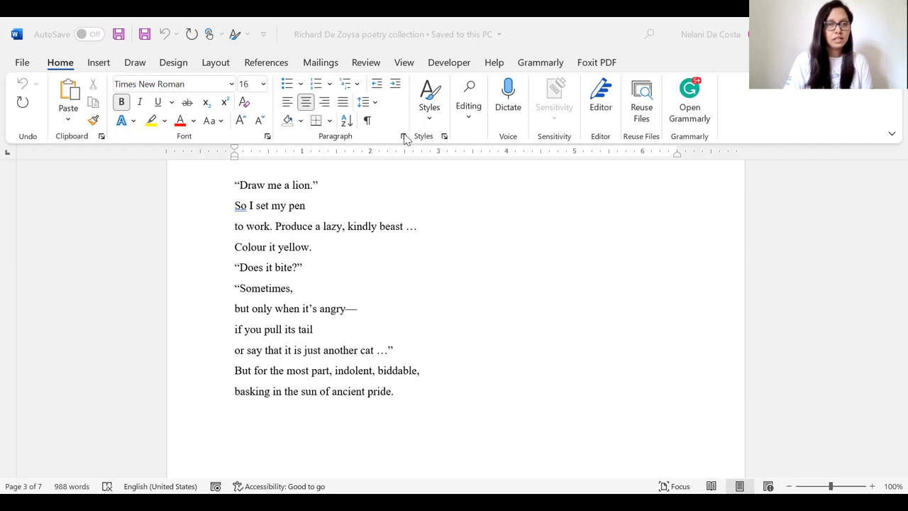
- Scroll down to page 4 with the sleeping-lions lines and 'Draw me a tiger.' stanza
scroll("down", 3)
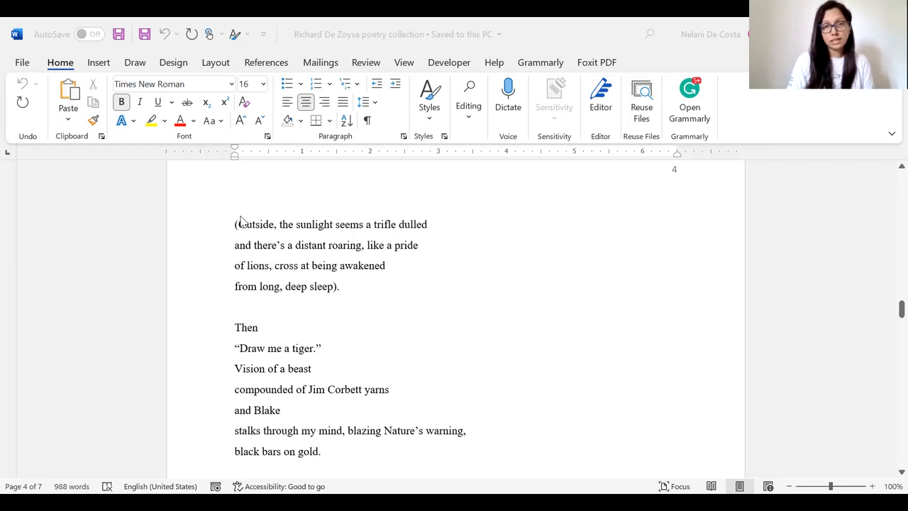
mouse_move(502, 290)
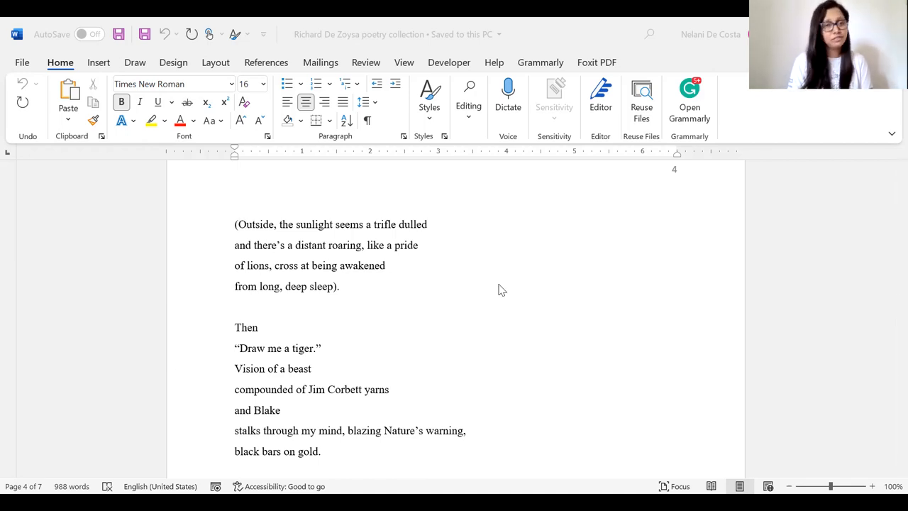
mouse_move(348, 267)
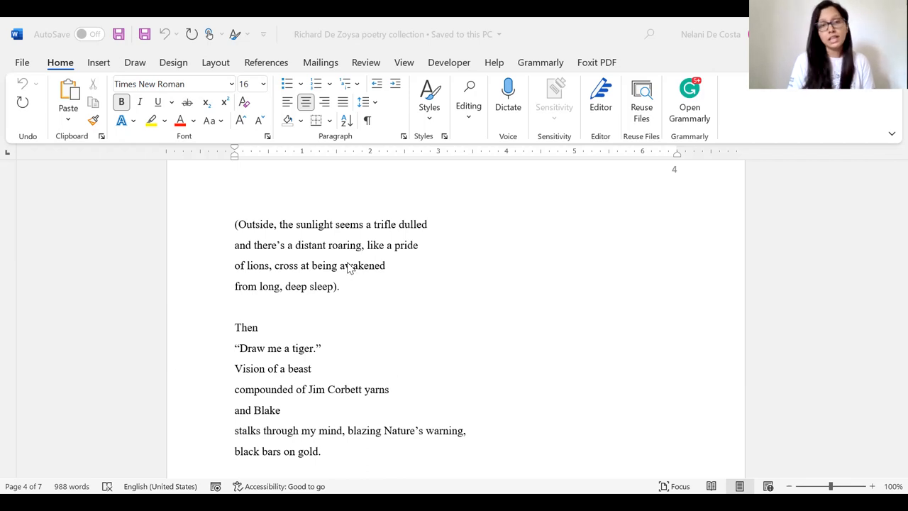
mouse_move(369, 292)
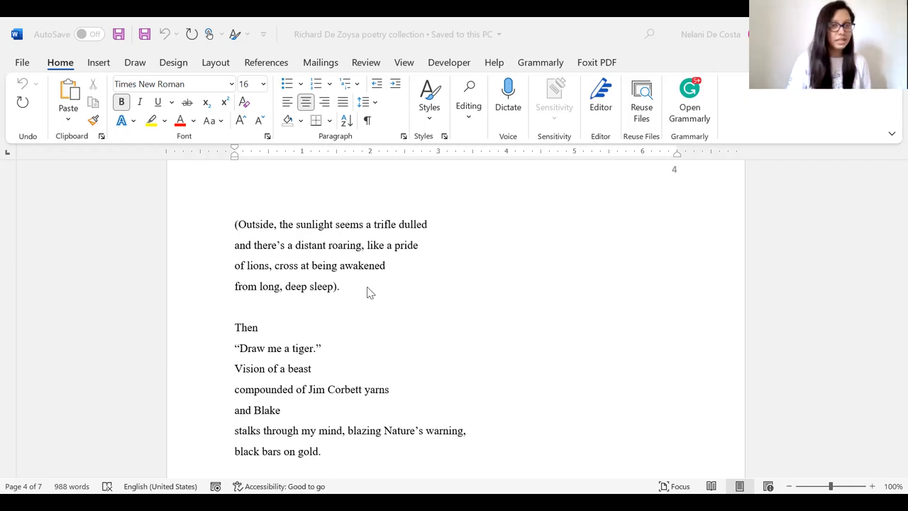
scroll("down", 3)
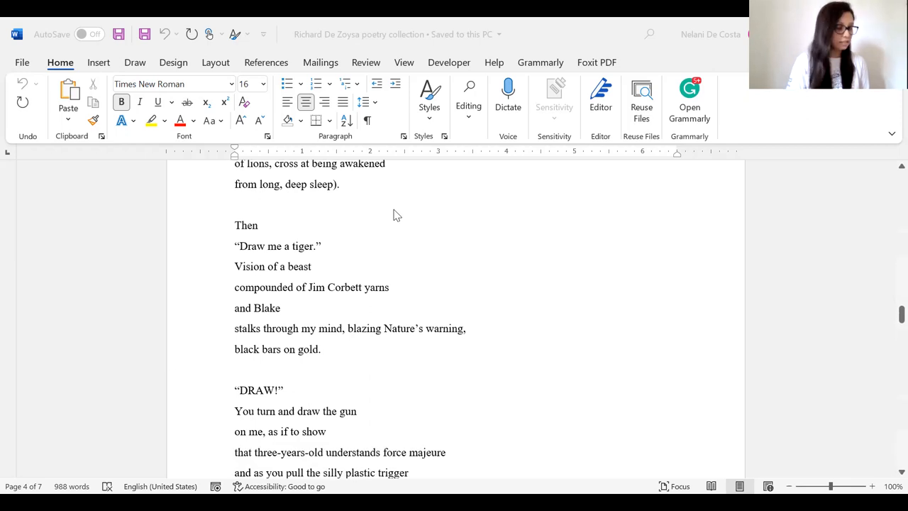
mouse_move(397, 207)
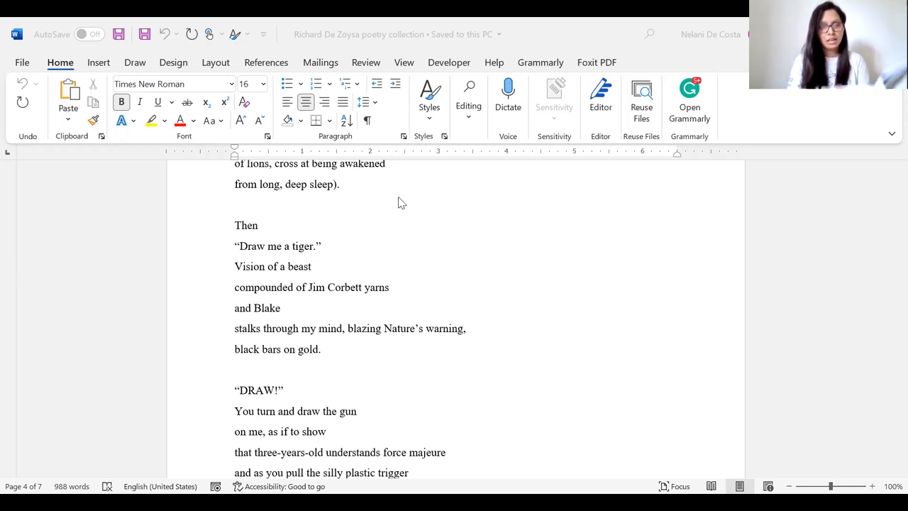
- Scroll down to the full 'DRAW!' stanza ending 'HERE THERE ARE ONLY LIONS.'
scroll("down", 3)
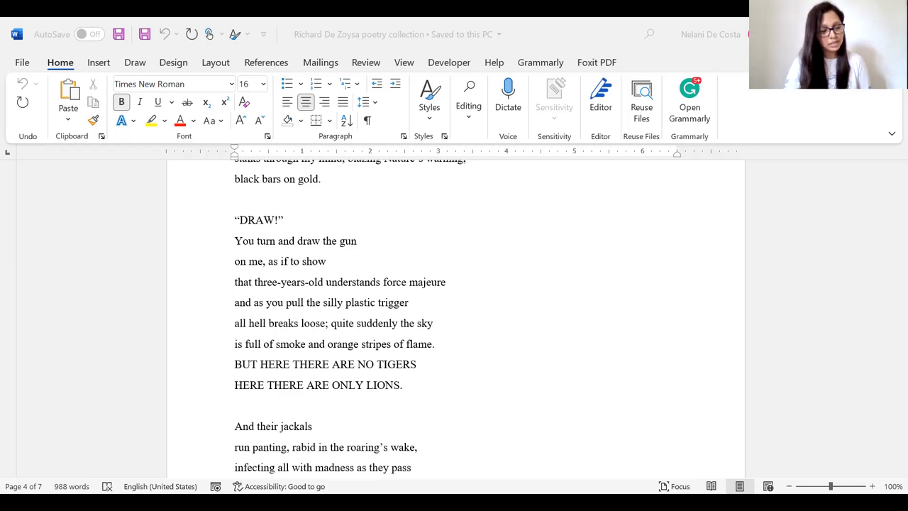
mouse_move(239, 406)
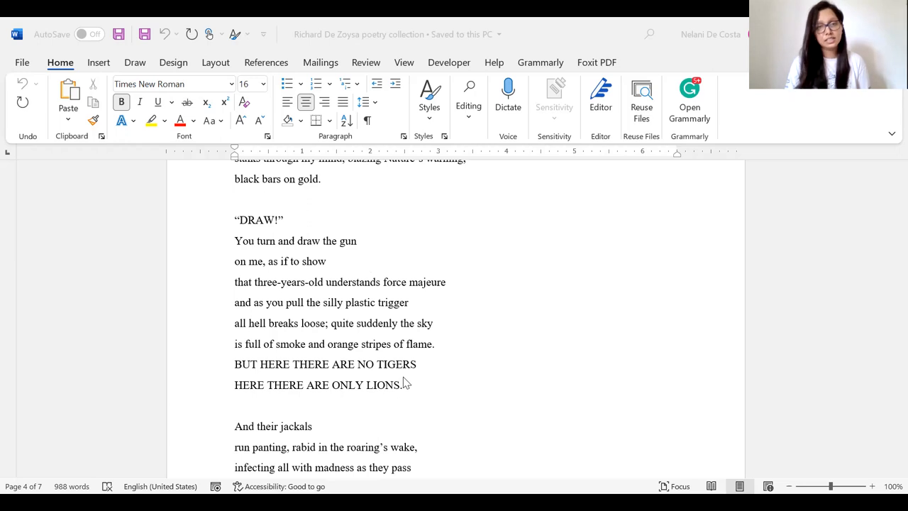
mouse_move(454, 366)
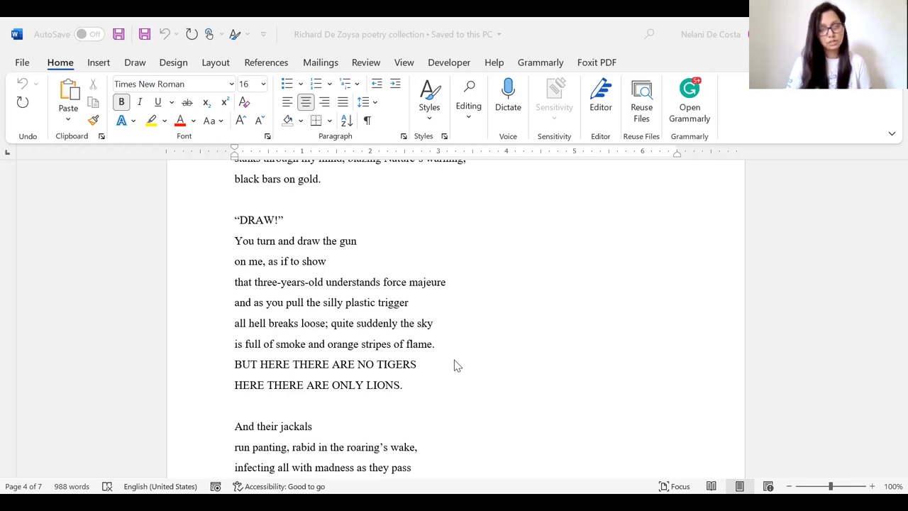
mouse_move(329, 346)
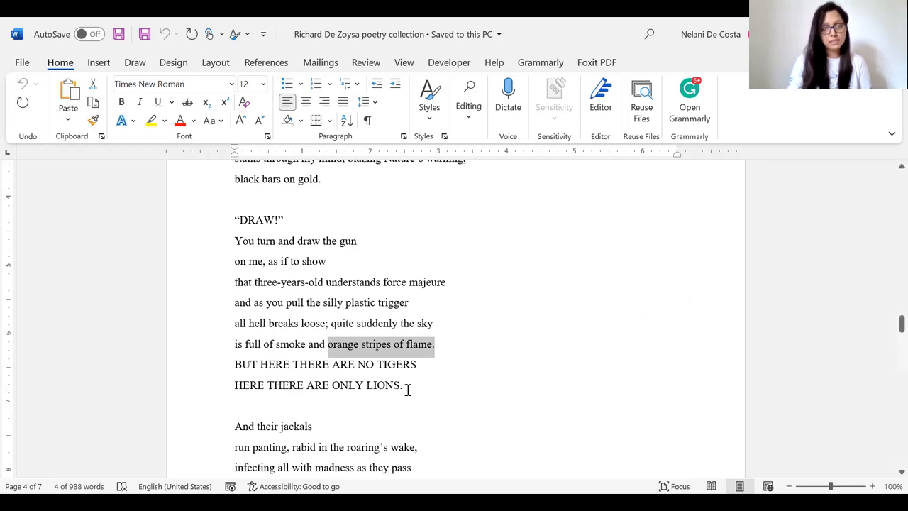
- Mark 'BUT HERE THERE ARE NO TIGERS / HERE THERE ARE ONLY LIONS.' and bring the jackals stanza fully into view
left_click_drag(234, 363, 403, 386)
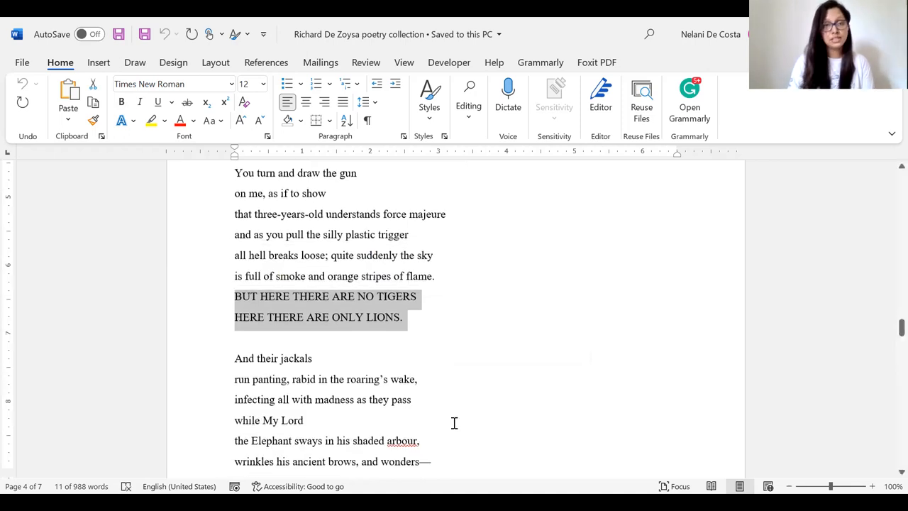
scroll("down", 3)
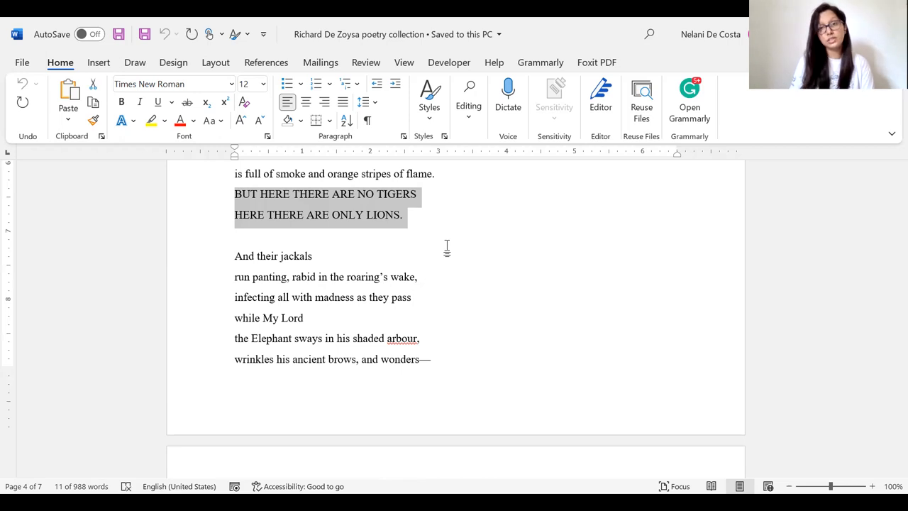
- Scroll to the poem's ending and Author's note about the ruling United National Party
scroll("down", 3)
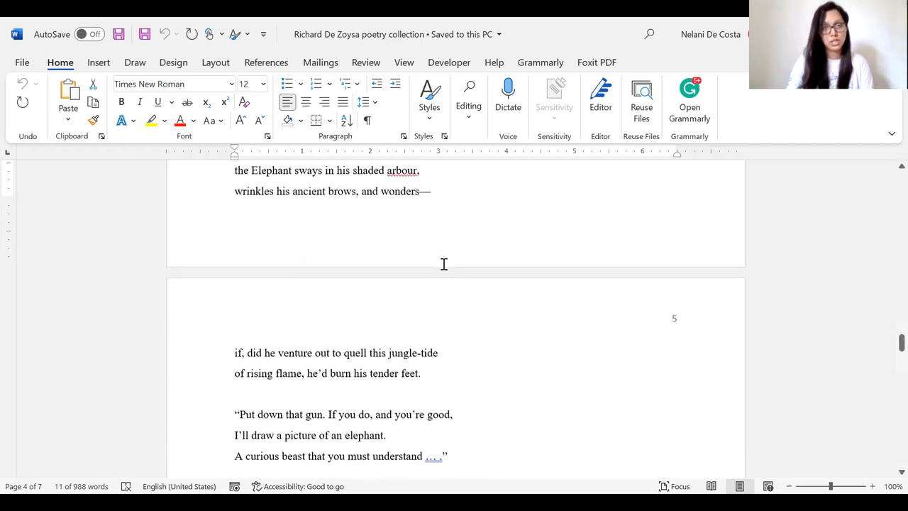
scroll("down", 3)
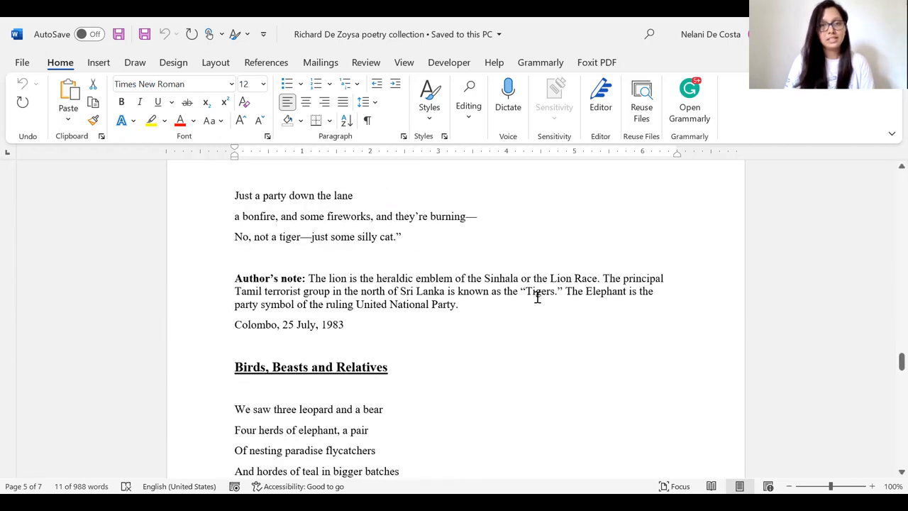
mouse_move(575, 348)
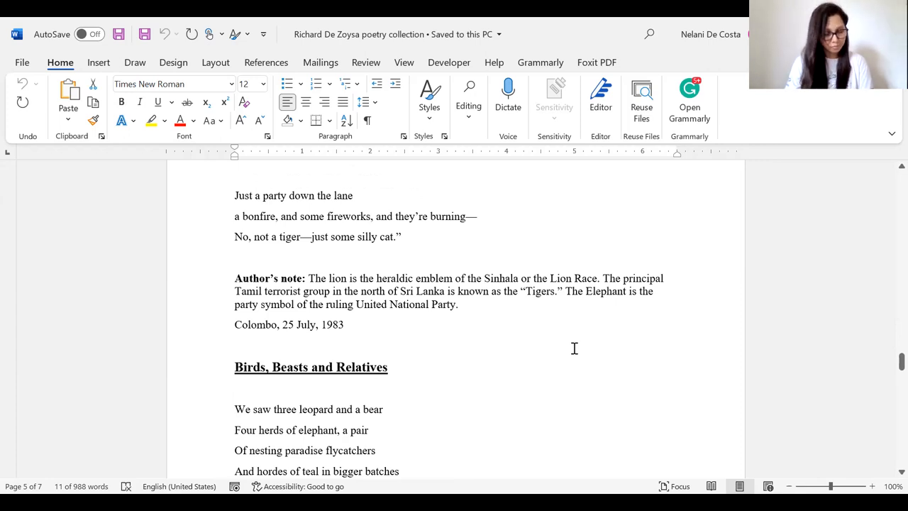
mouse_move(477, 387)
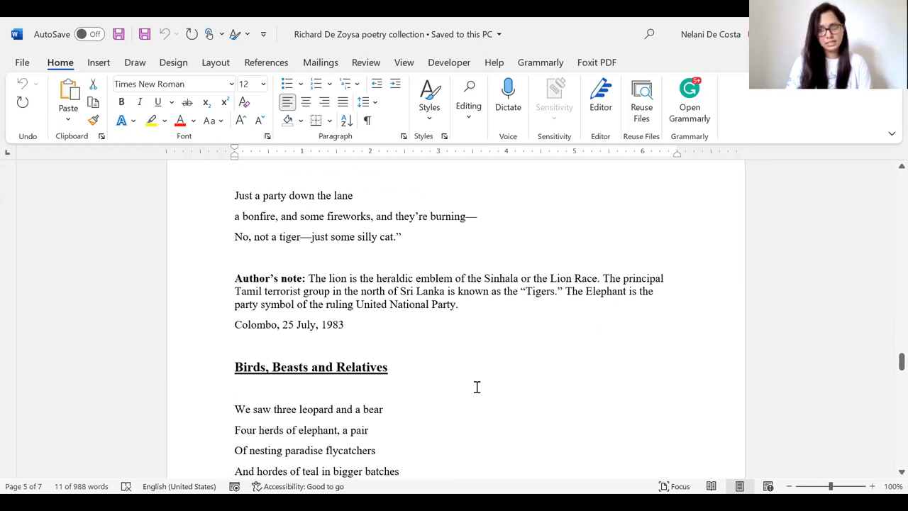
mouse_move(512, 298)
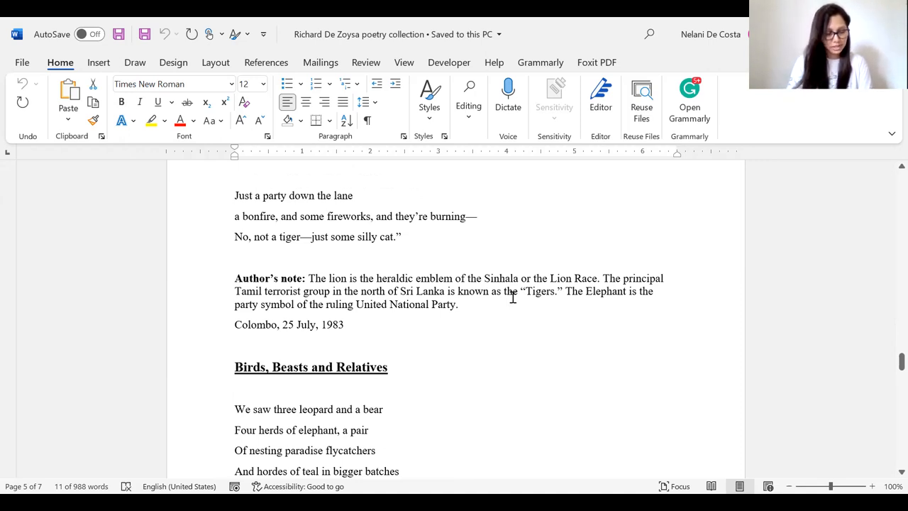
scroll("up", 3)
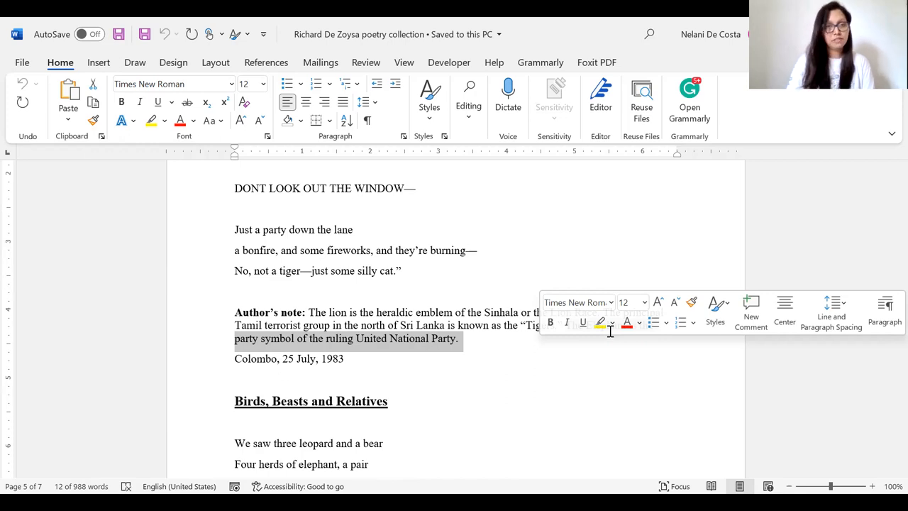
- Scroll back to the top of page 5 with the 'Put down that gun' stanza
scroll("up", 3)
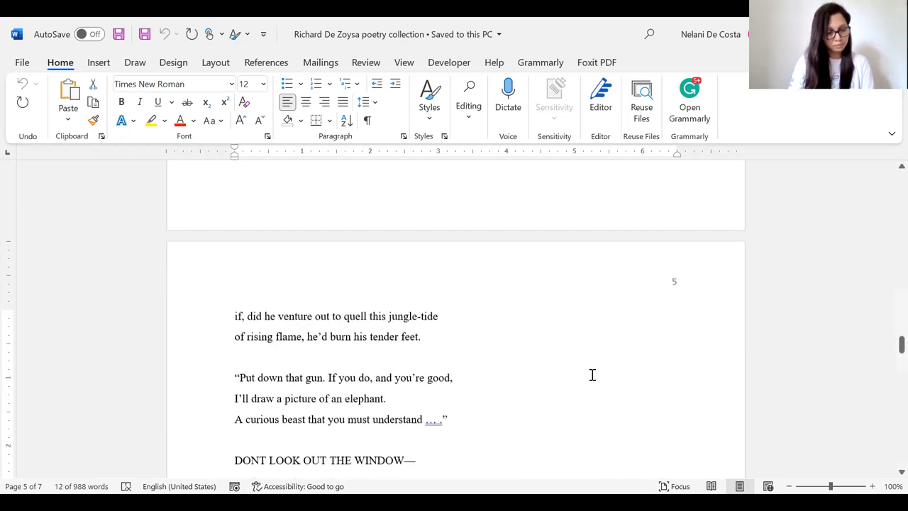
scroll("up", 3)
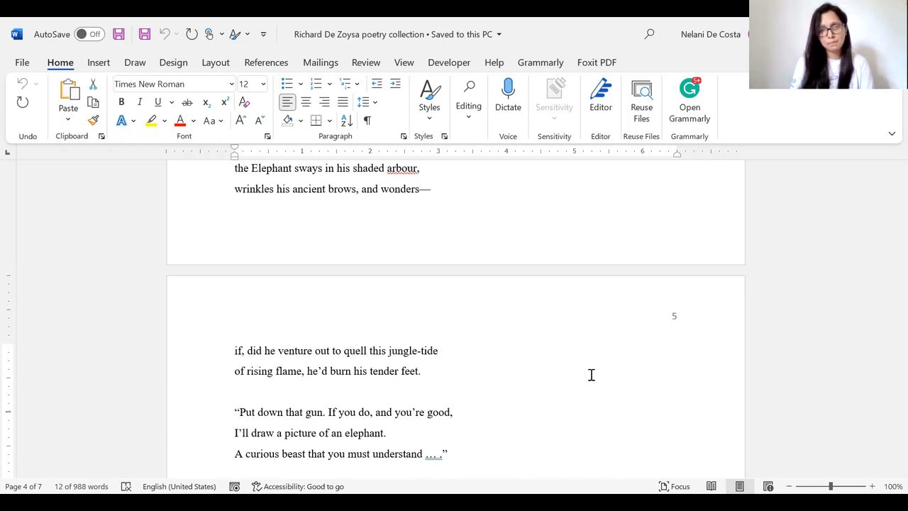
scroll("down", 3)
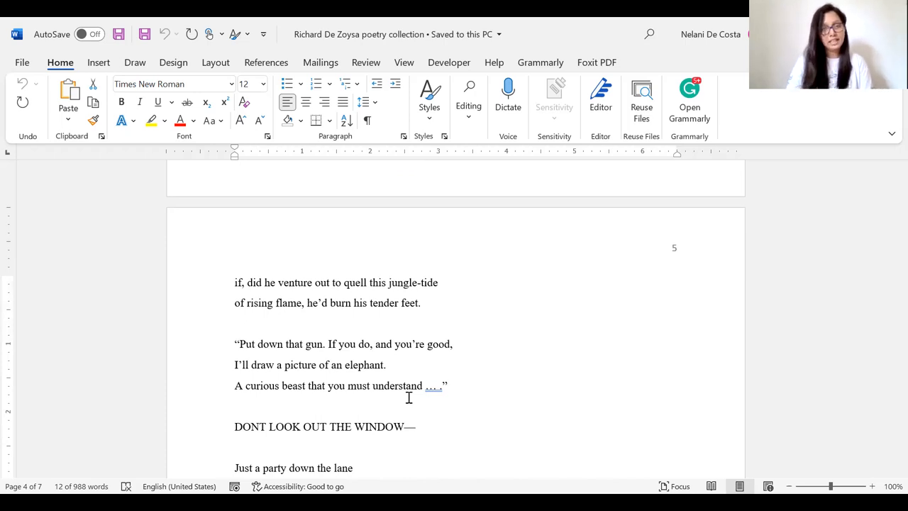
scroll("down", 3)
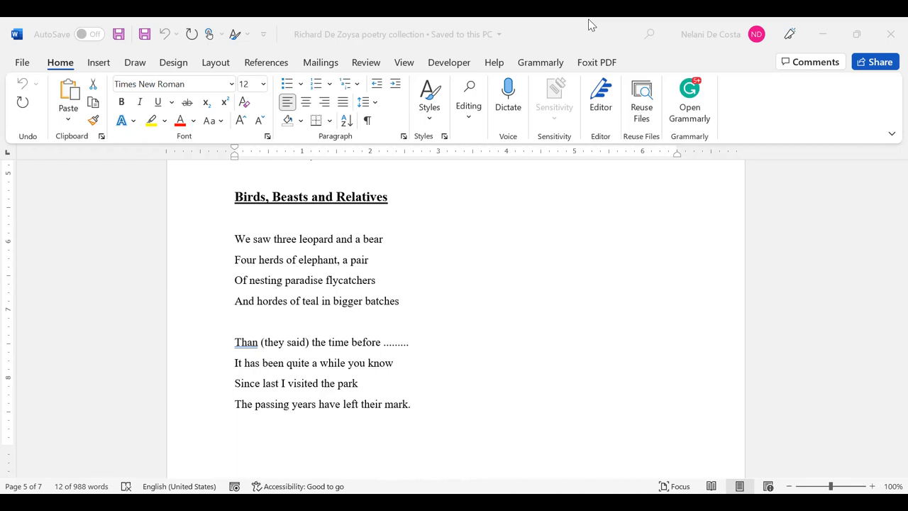
mouse_move(290, 294)
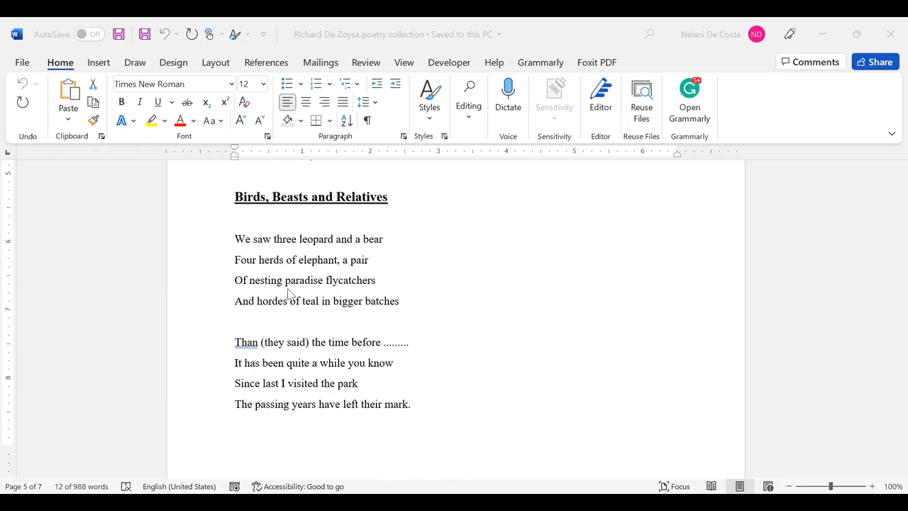
mouse_move(277, 311)
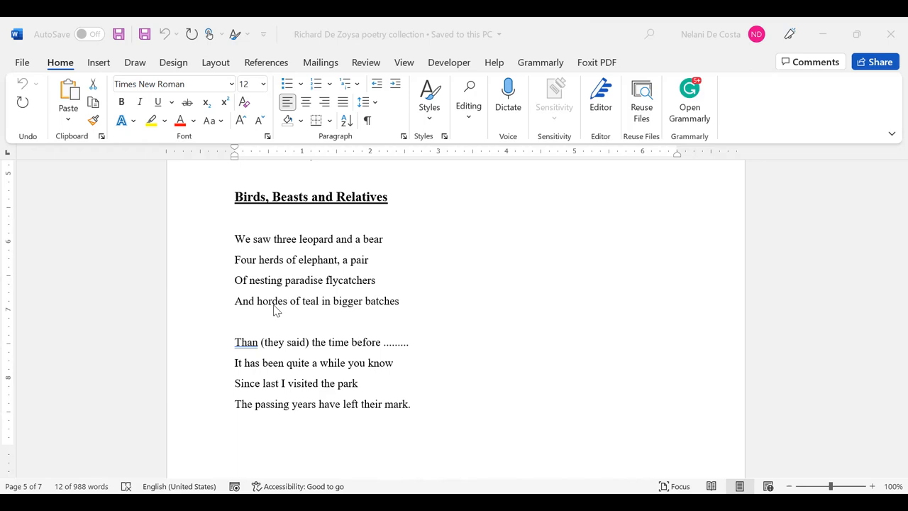
mouse_move(481, 106)
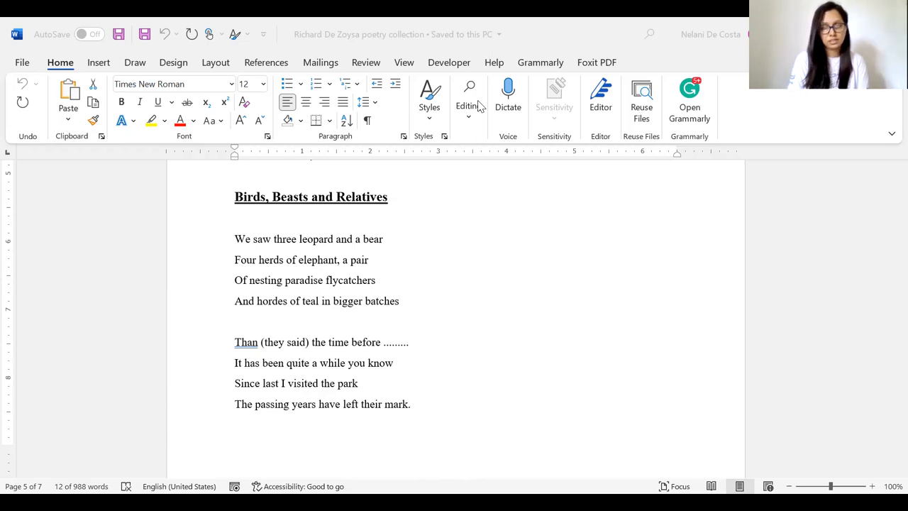
mouse_move(177, 378)
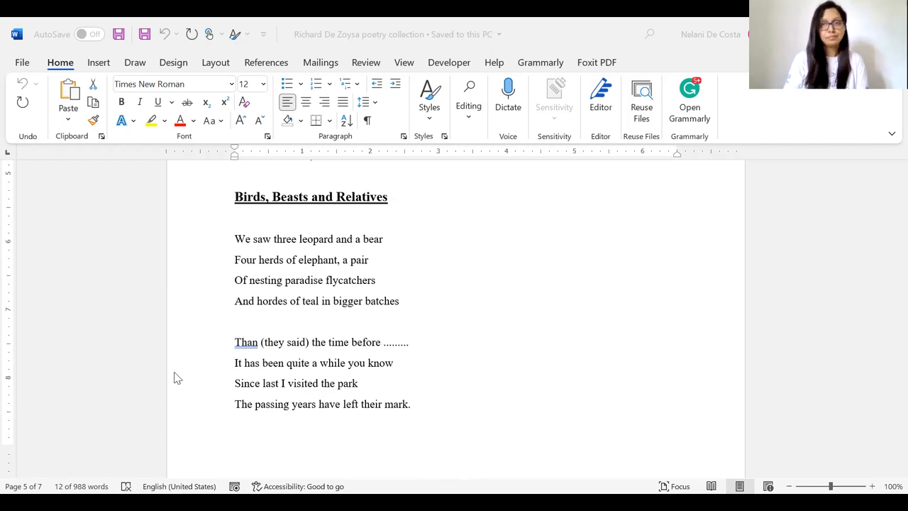
mouse_move(352, 374)
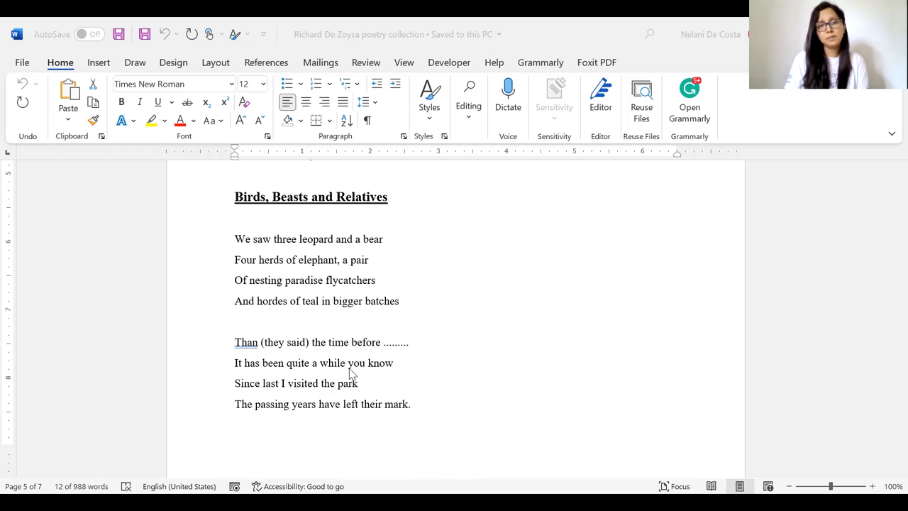
mouse_move(532, 363)
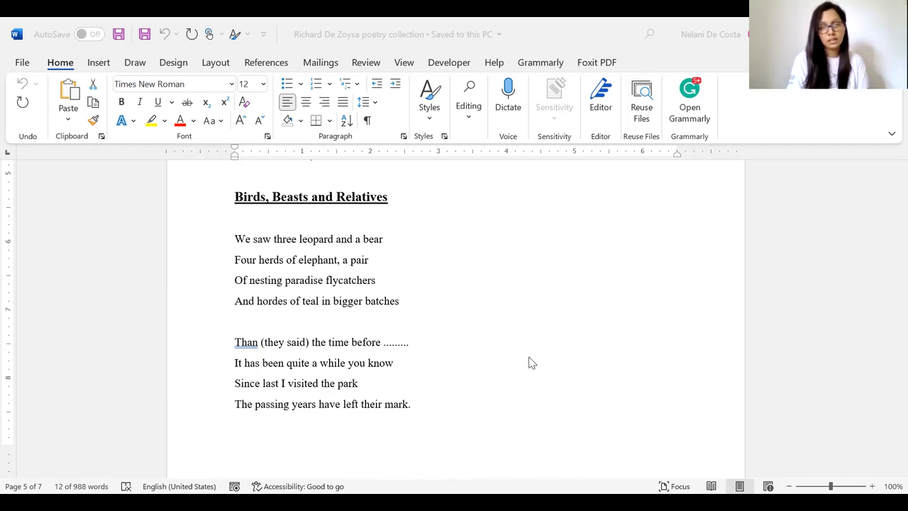
- Scroll onto page 6 to the 'Yes, man's a splendid predatory' stanza
scroll("down", 3)
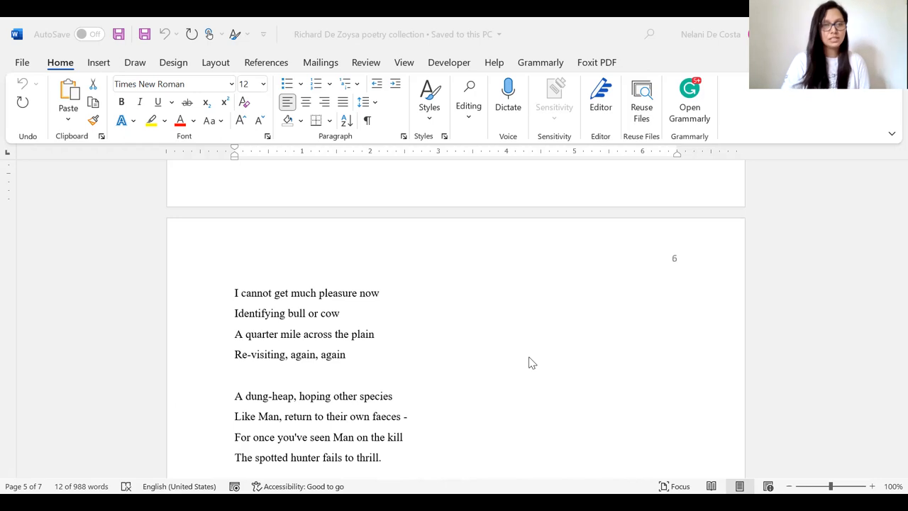
scroll("down", 3)
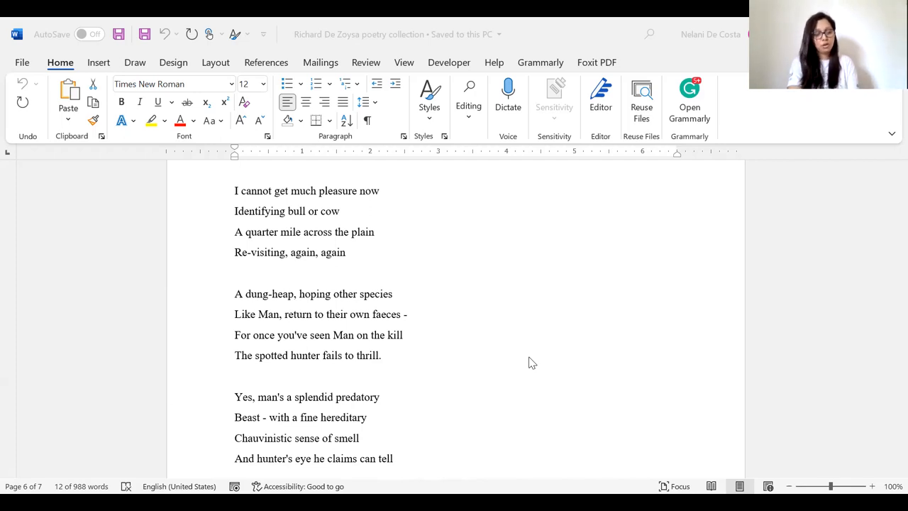
- Scroll down to 'The subtle shades of class or race' through 'CAN CHANGE HIS SPOTS.'
scroll("down", 3)
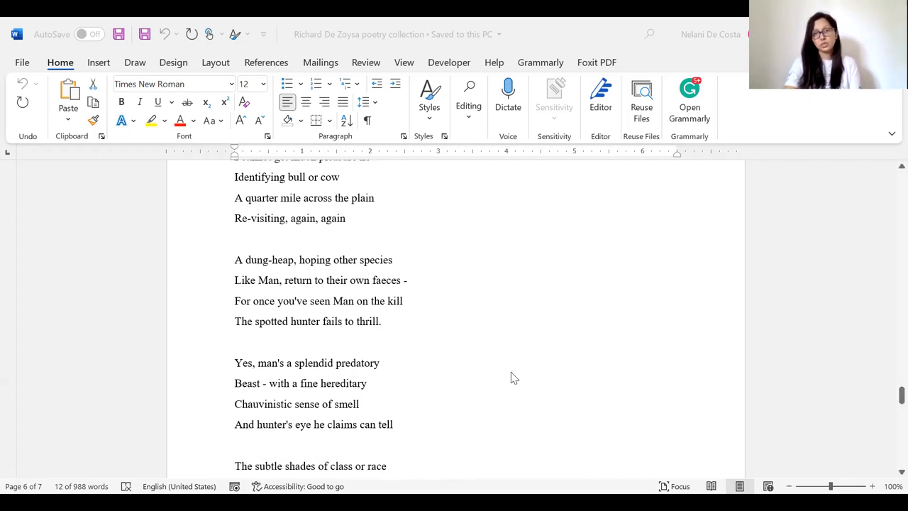
mouse_move(494, 388)
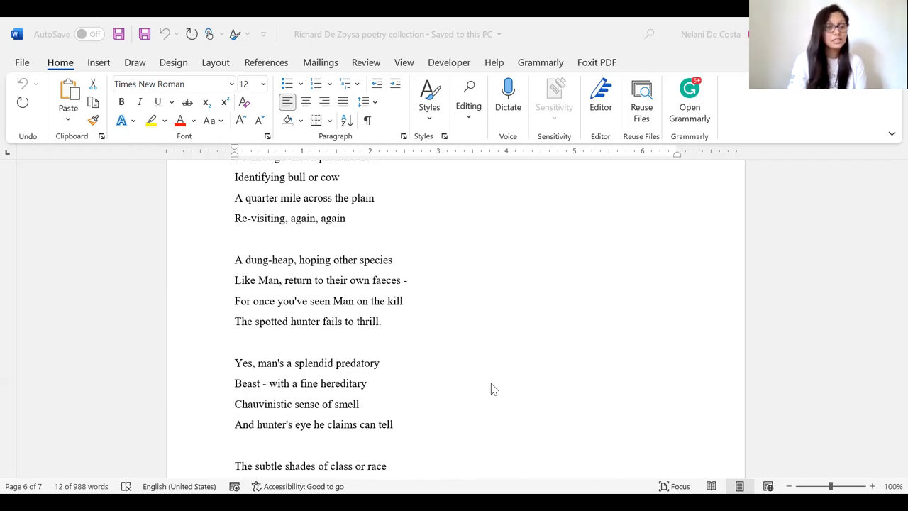
scroll("down", 3)
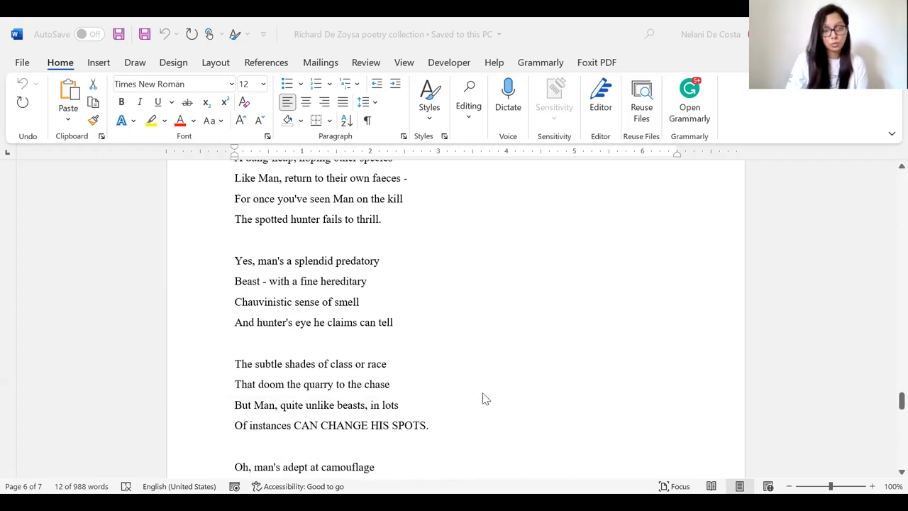
mouse_move(474, 418)
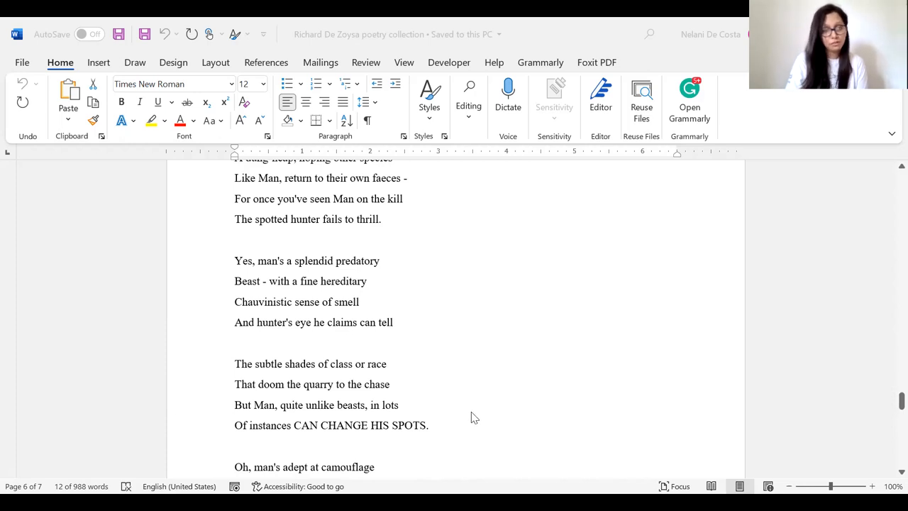
mouse_move(471, 425)
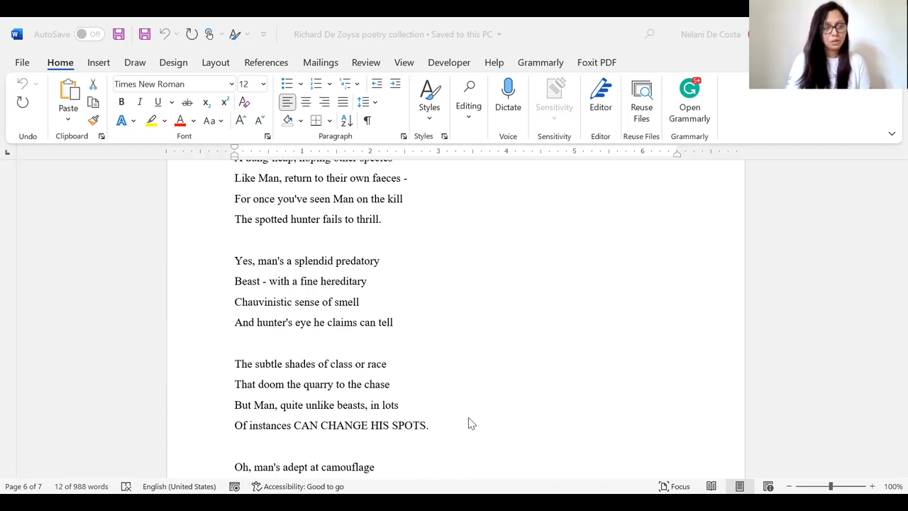
- Scroll down to the 'Oh, man's adept at camouflage' stanza through 'So let us exercise what arts'
scroll("down", 3)
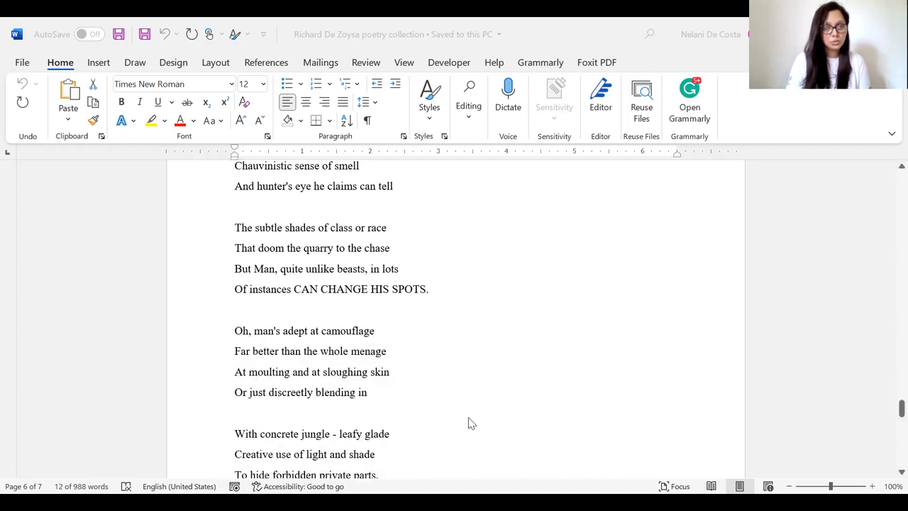
mouse_move(454, 440)
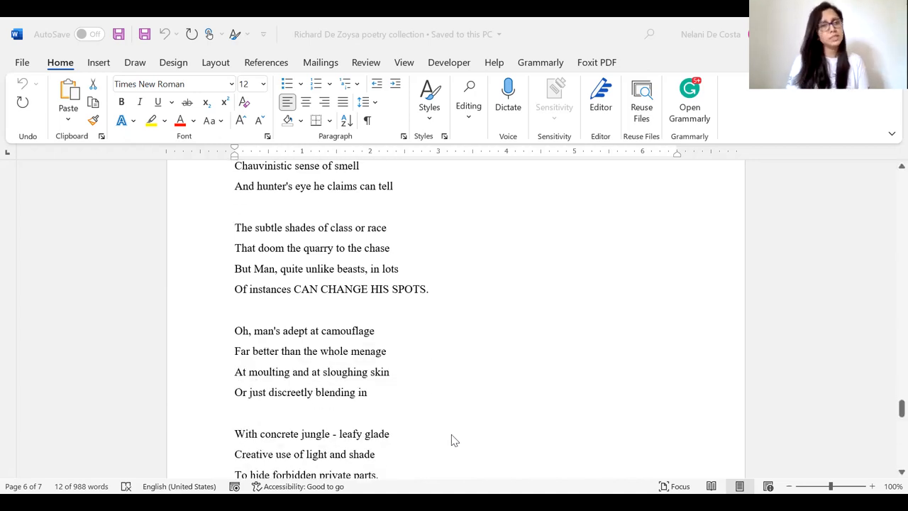
mouse_move(368, 315)
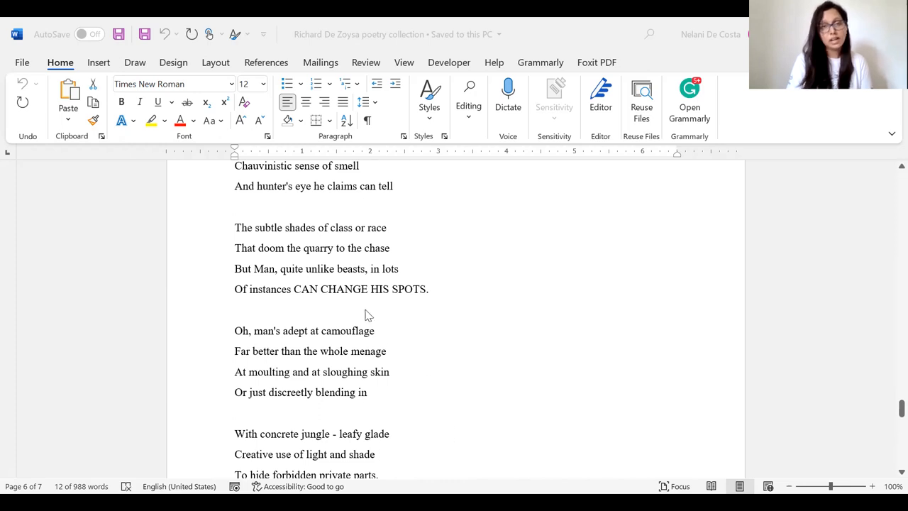
mouse_move(287, 289)
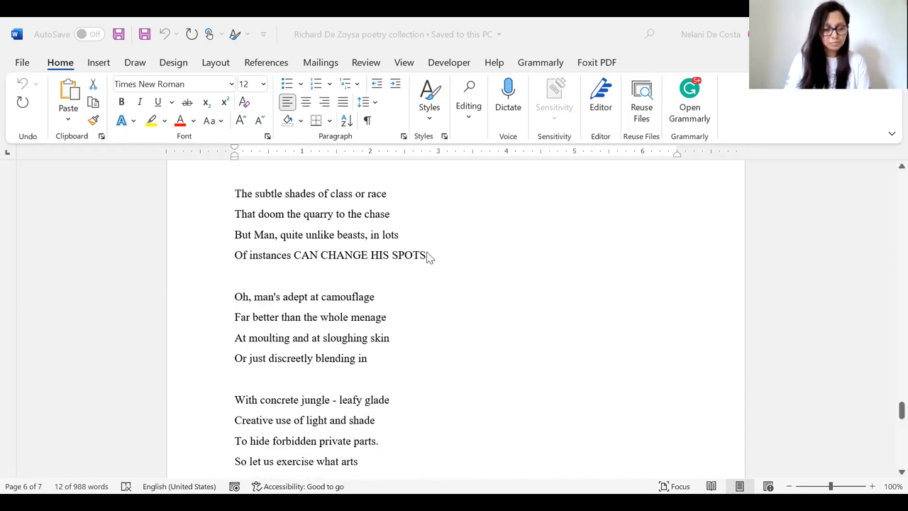
scroll("down", 3)
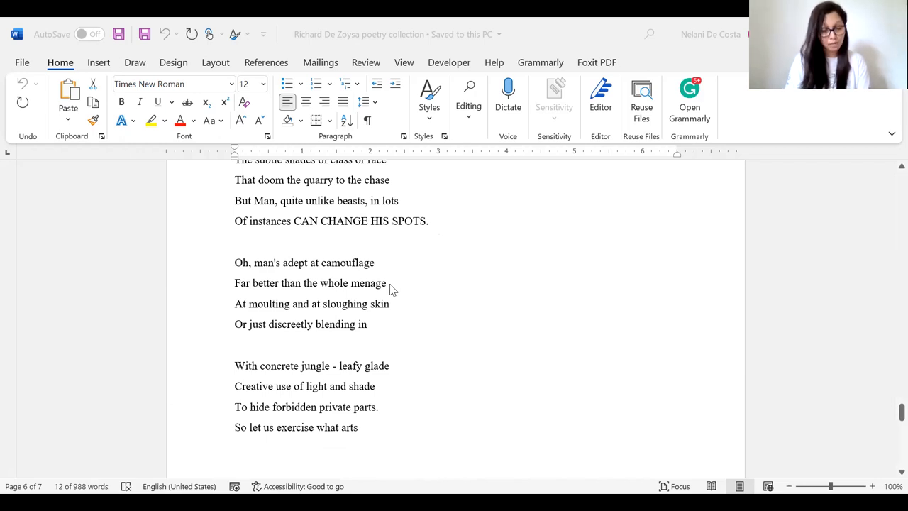
mouse_move(383, 298)
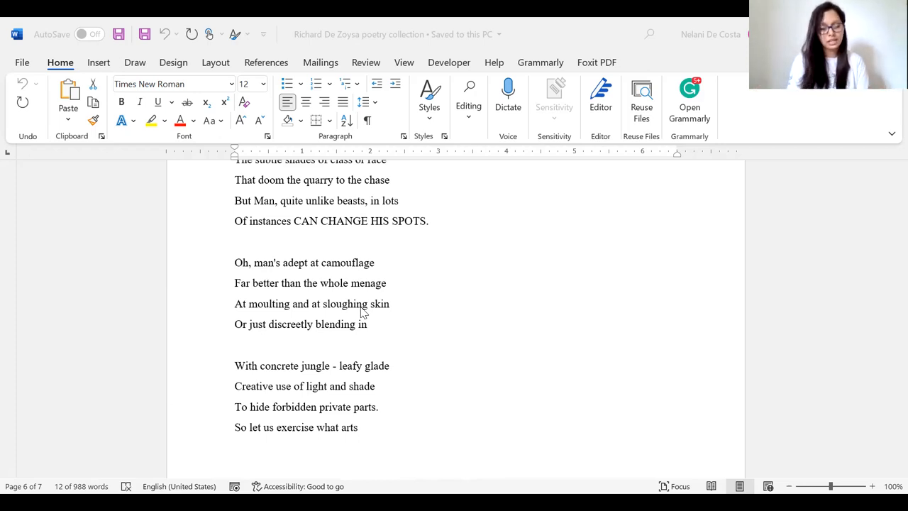
scroll("down", 3)
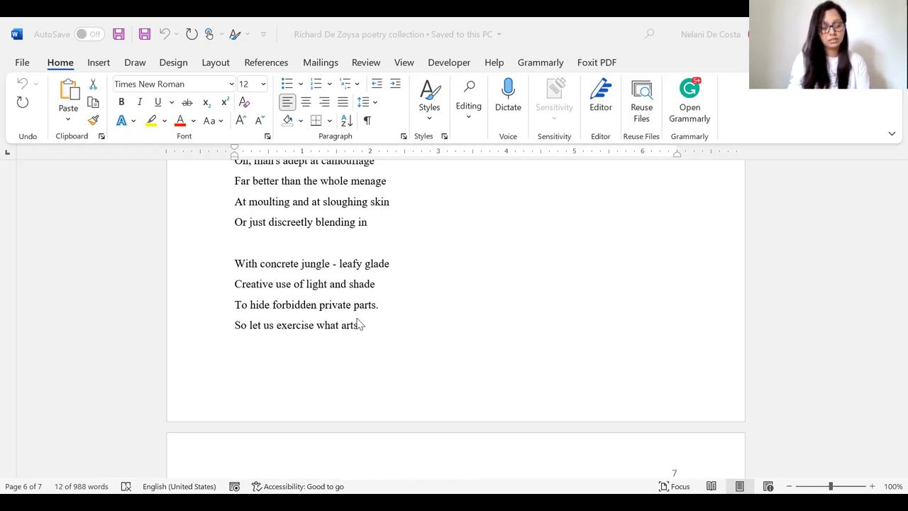
scroll("down", 3)
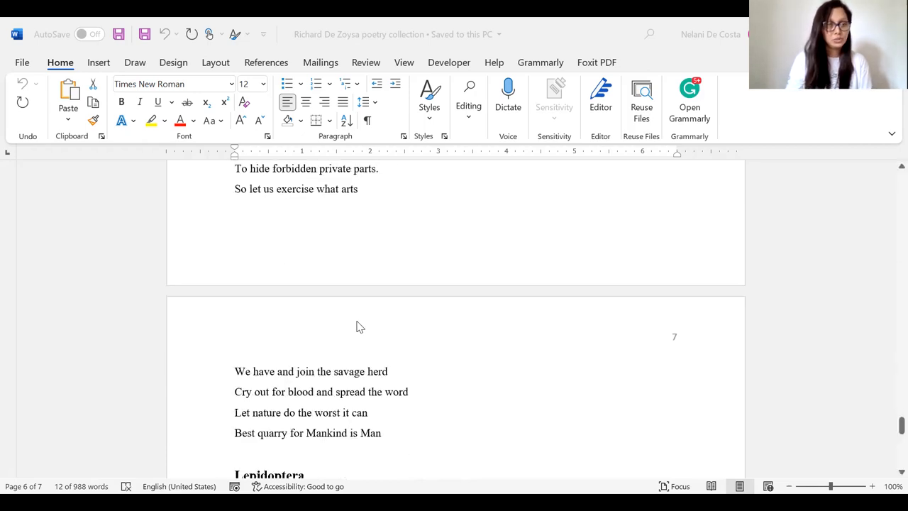
scroll("down", 3)
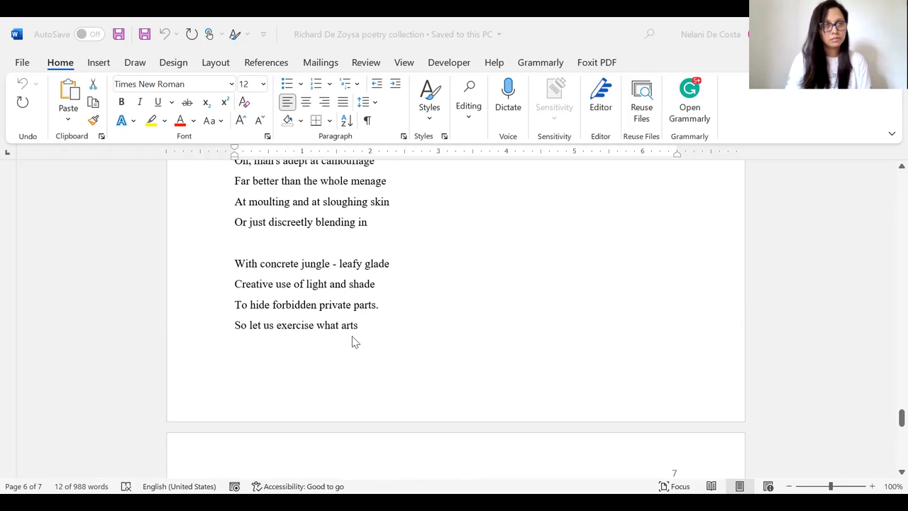
mouse_move(381, 275)
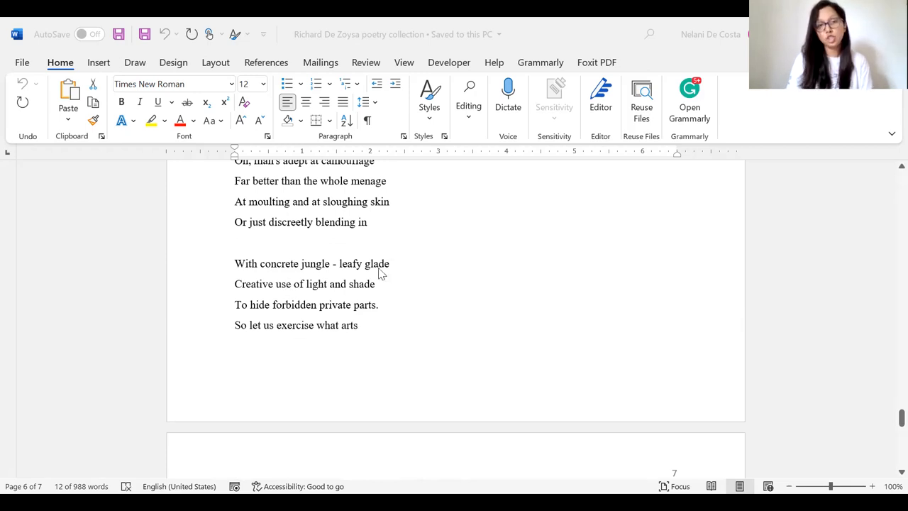
mouse_move(341, 301)
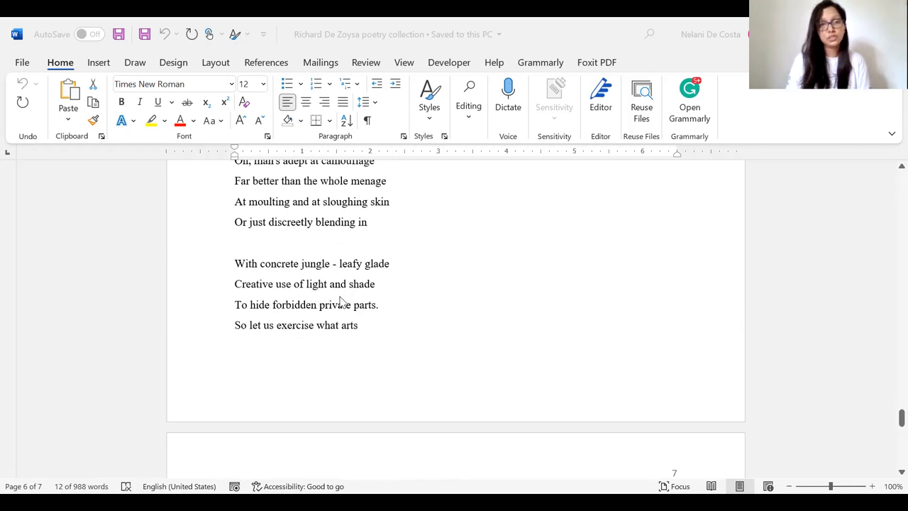
mouse_move(347, 349)
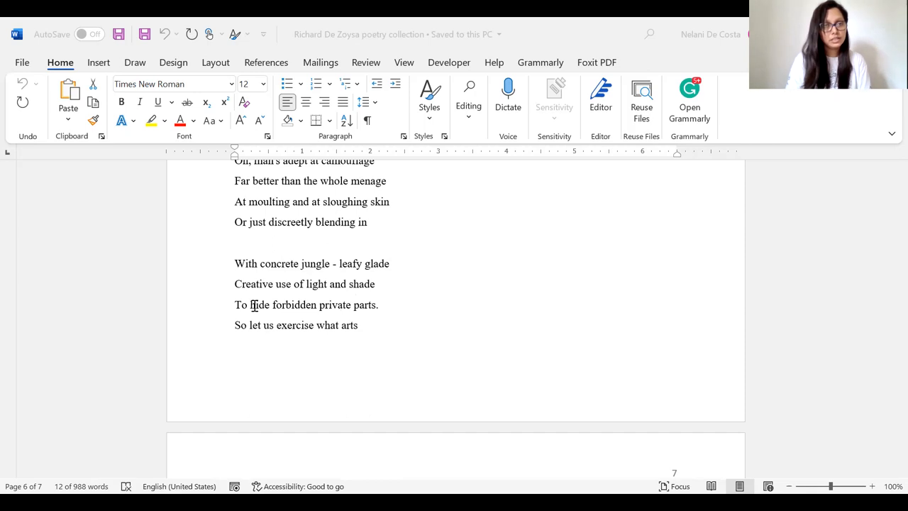
- Select the line 'To hide forbidden private parts.' for emphasis
triple_click(307, 304)
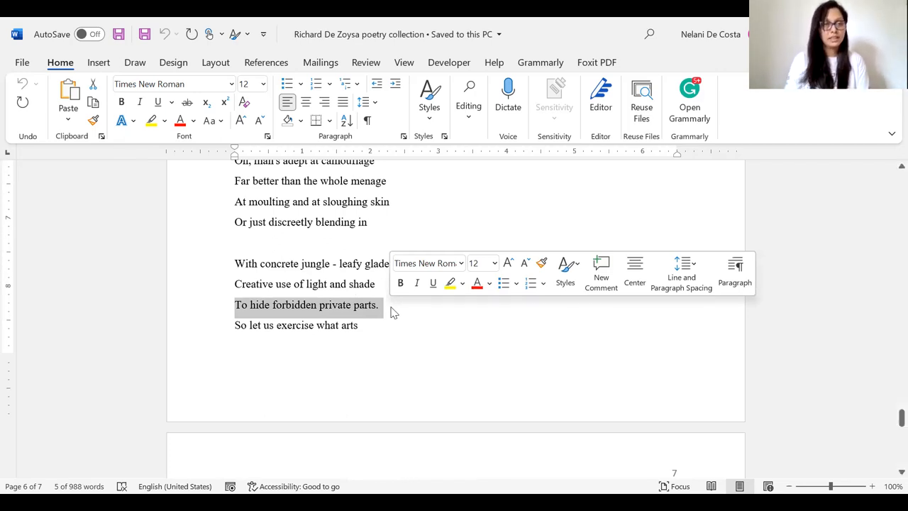
- Scroll down to page 7 to bring the closing stanza and the 'Lepidoptera' heading into view
scroll("down", 3)
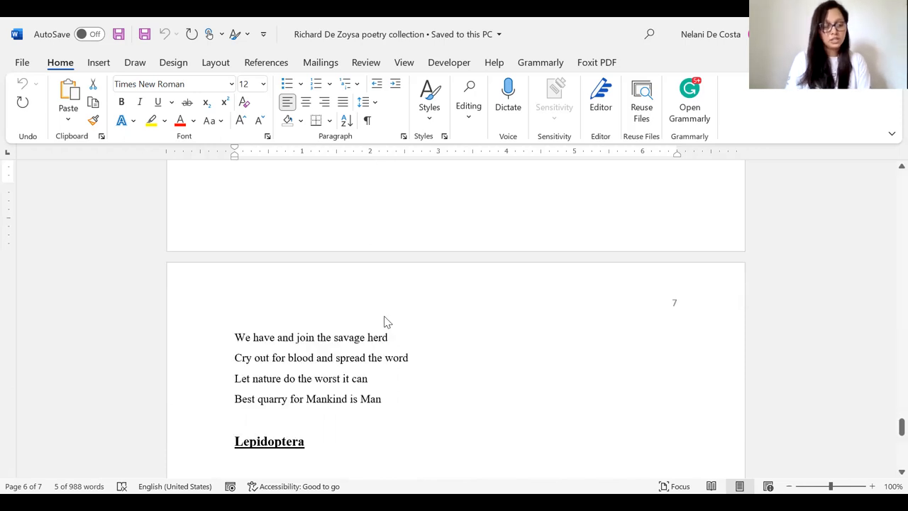
scroll("up", 3)
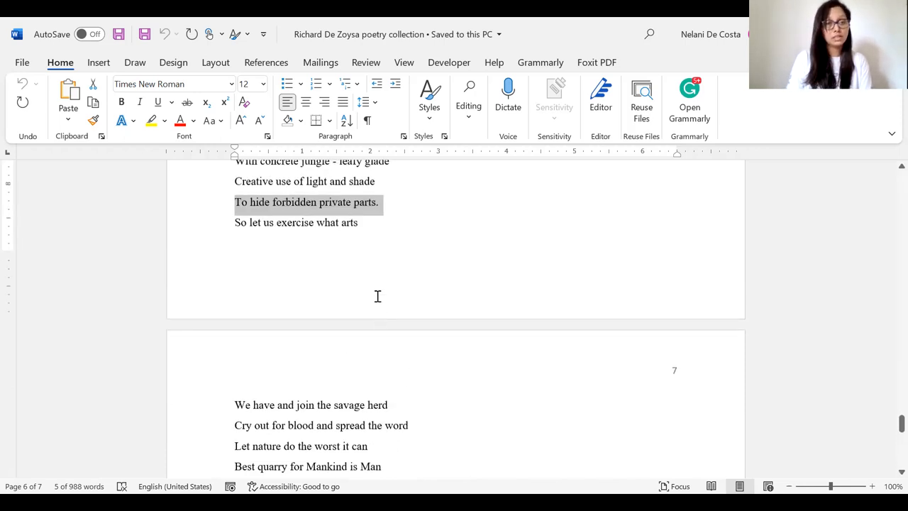
scroll("down", 3)
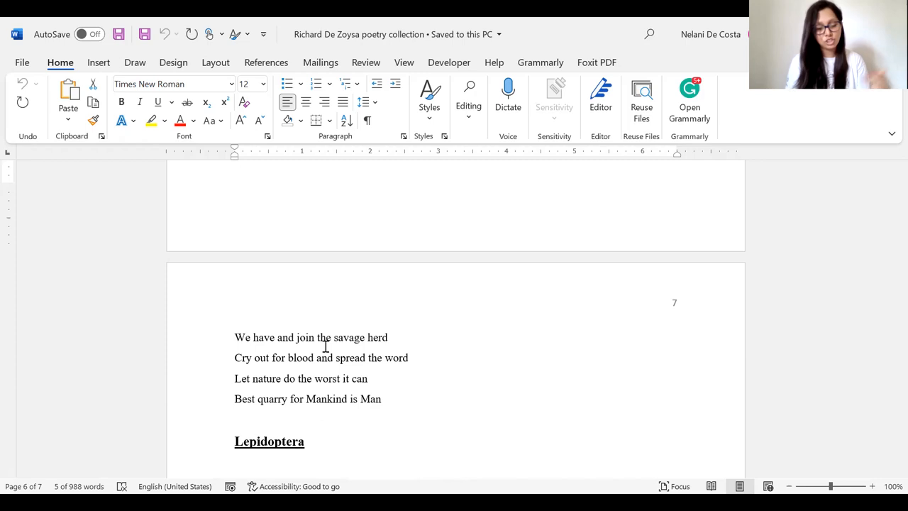
scroll("down", 3)
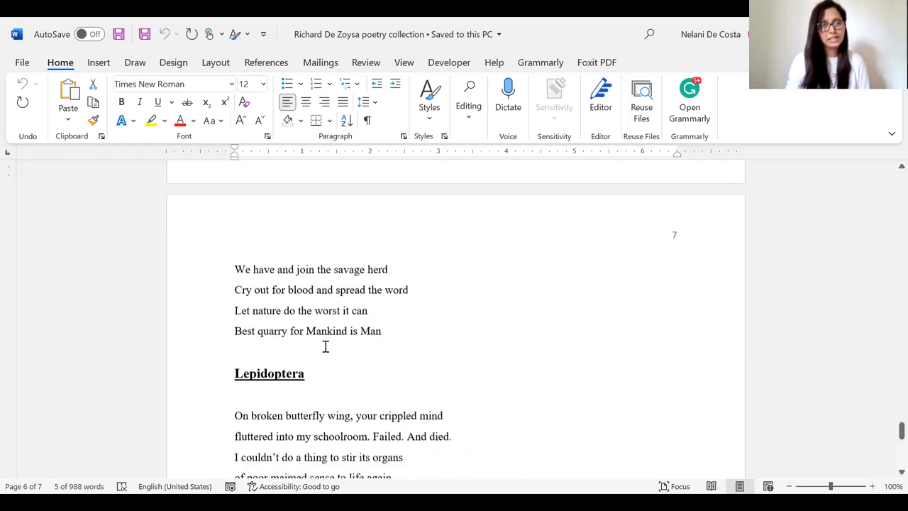